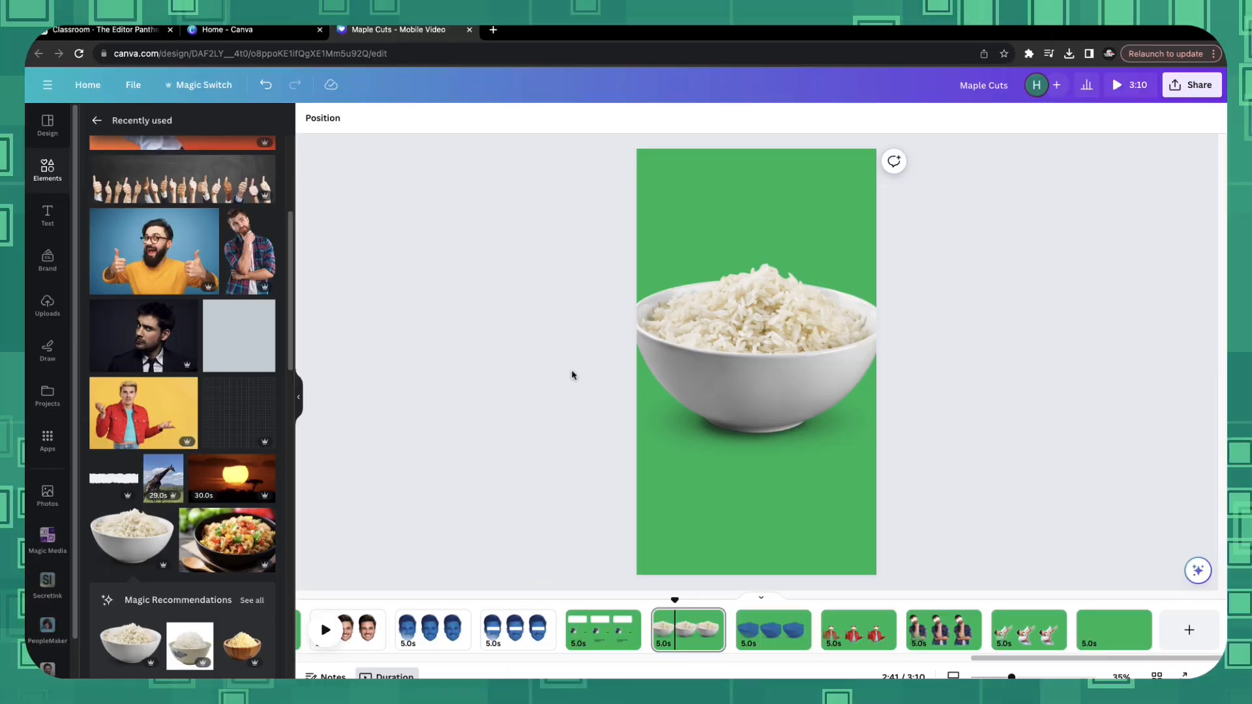
Step: Apply the Sea Blue duotone effect to the white rice bowl photo
click(755, 360)
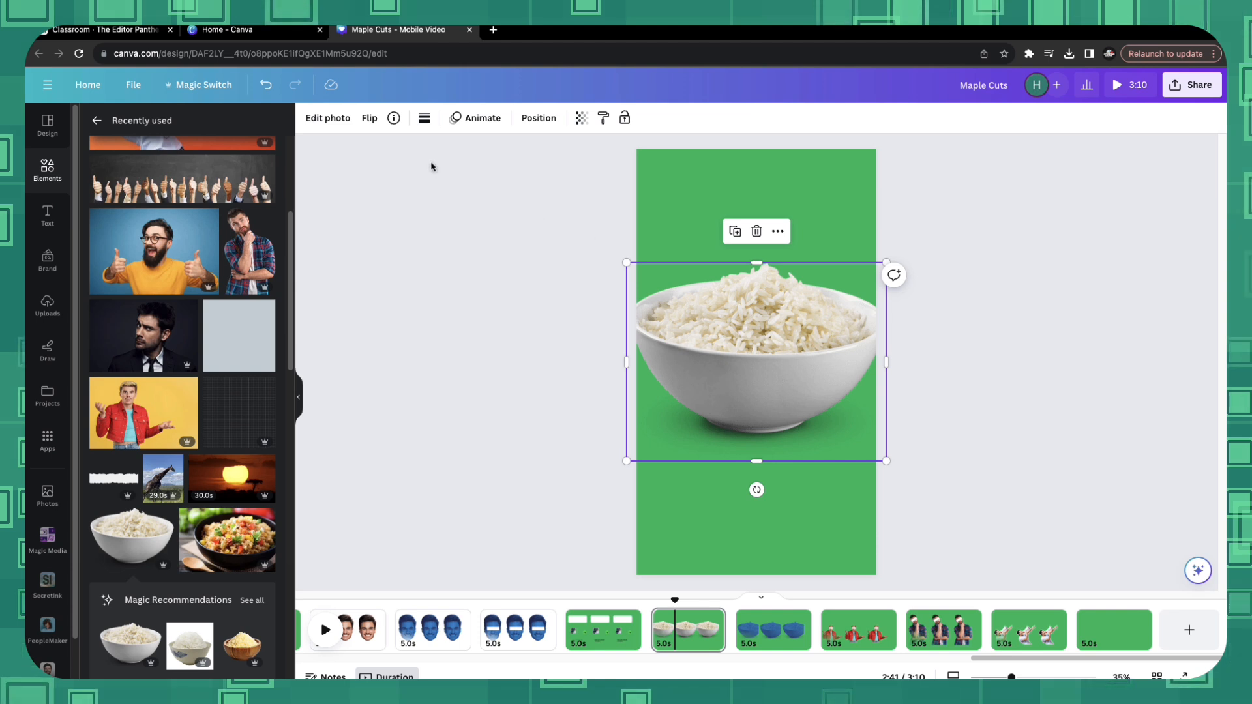
click(327, 118)
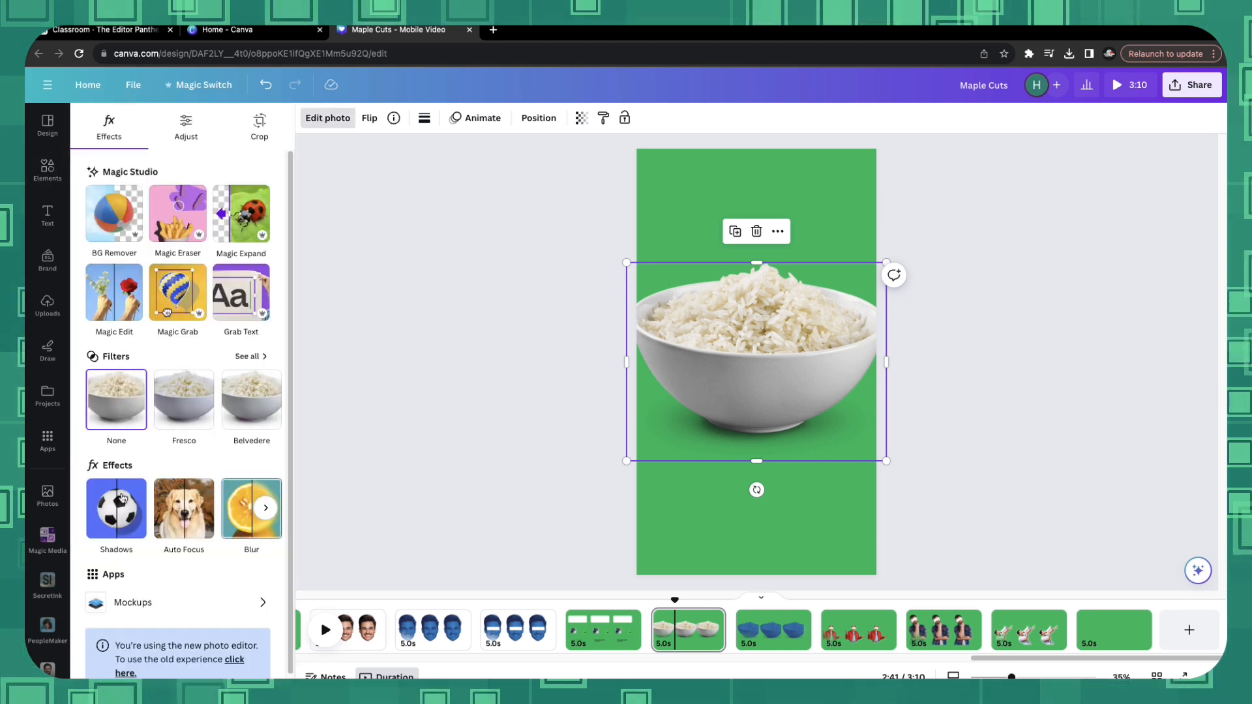
click(266, 508)
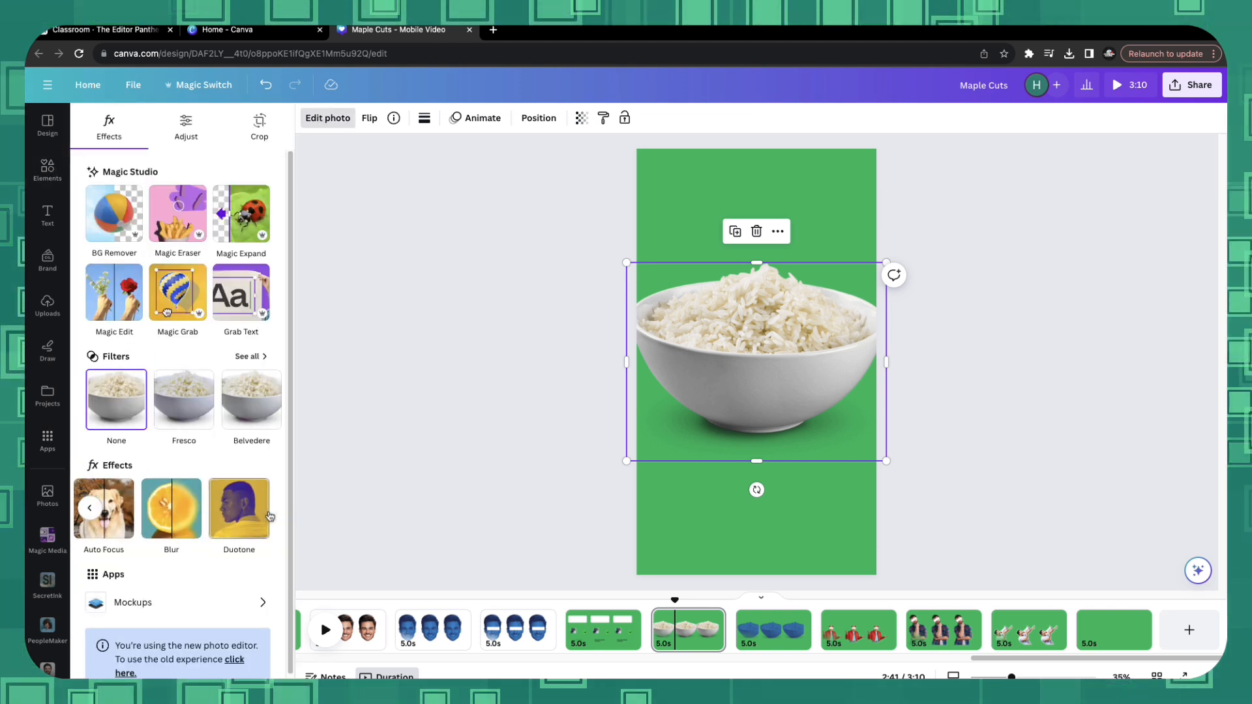
click(238, 507)
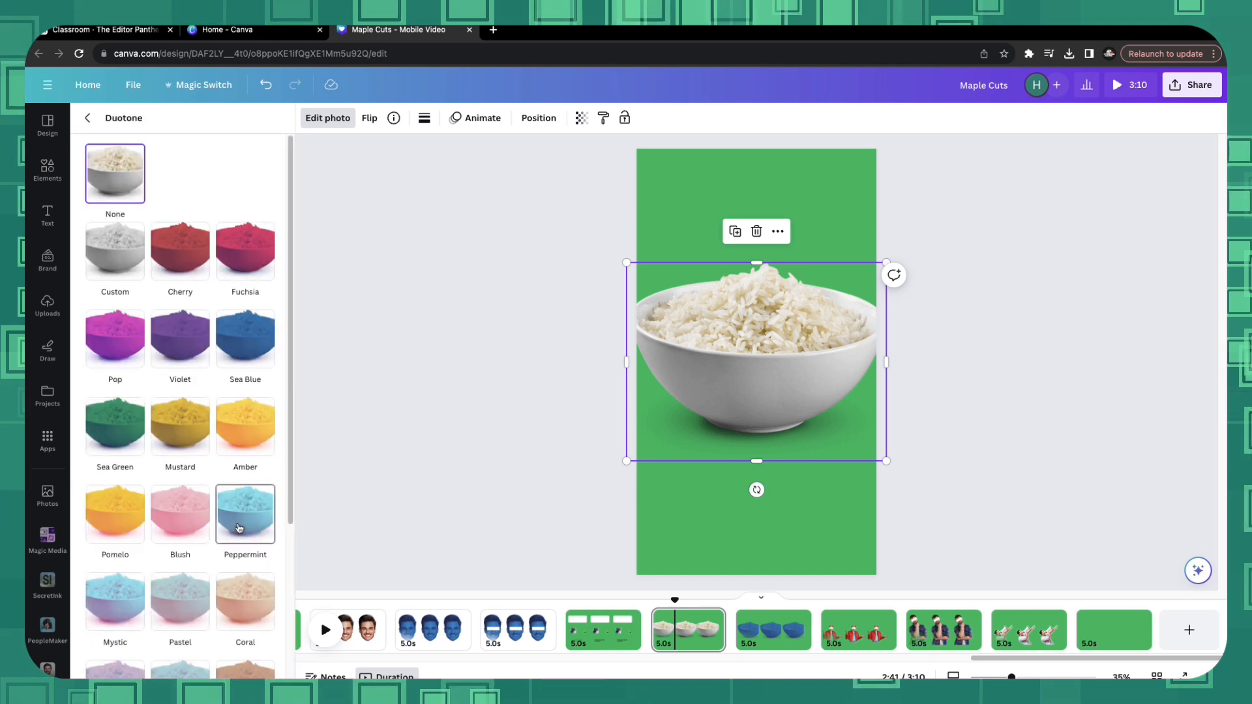
click(245, 337)
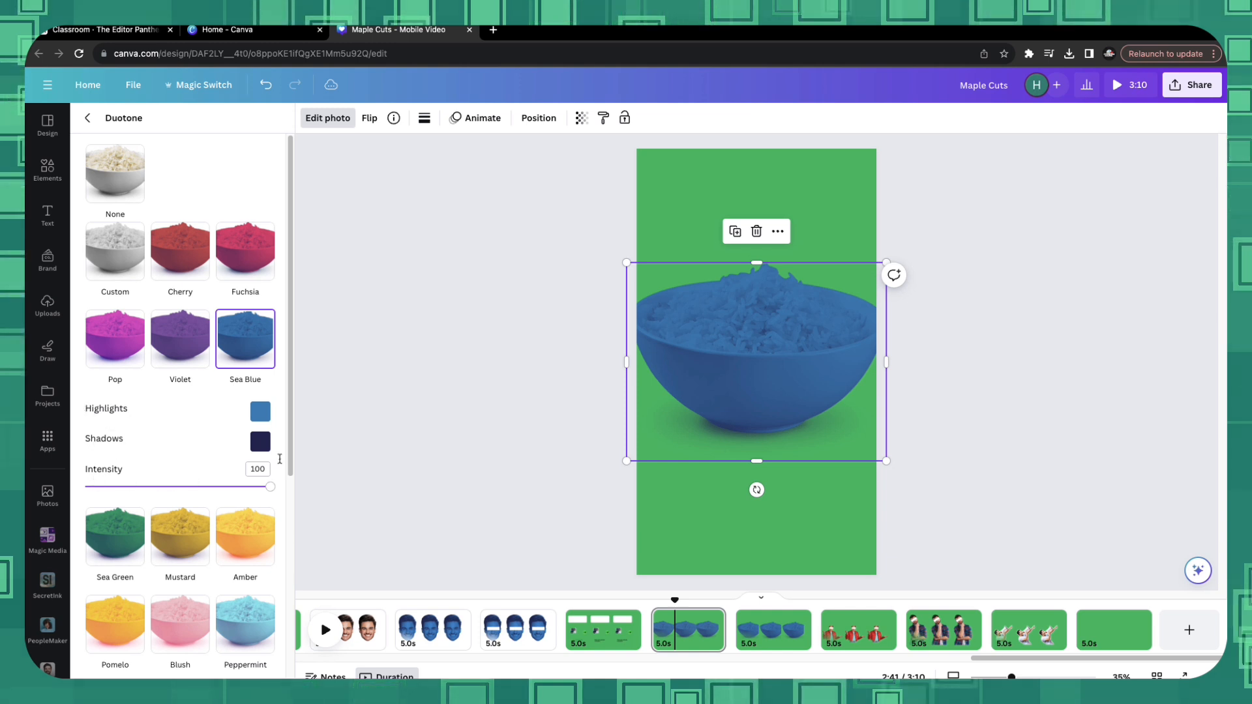
Step: Set the Canva download to PNG file type with a transparent background
click(96, 120)
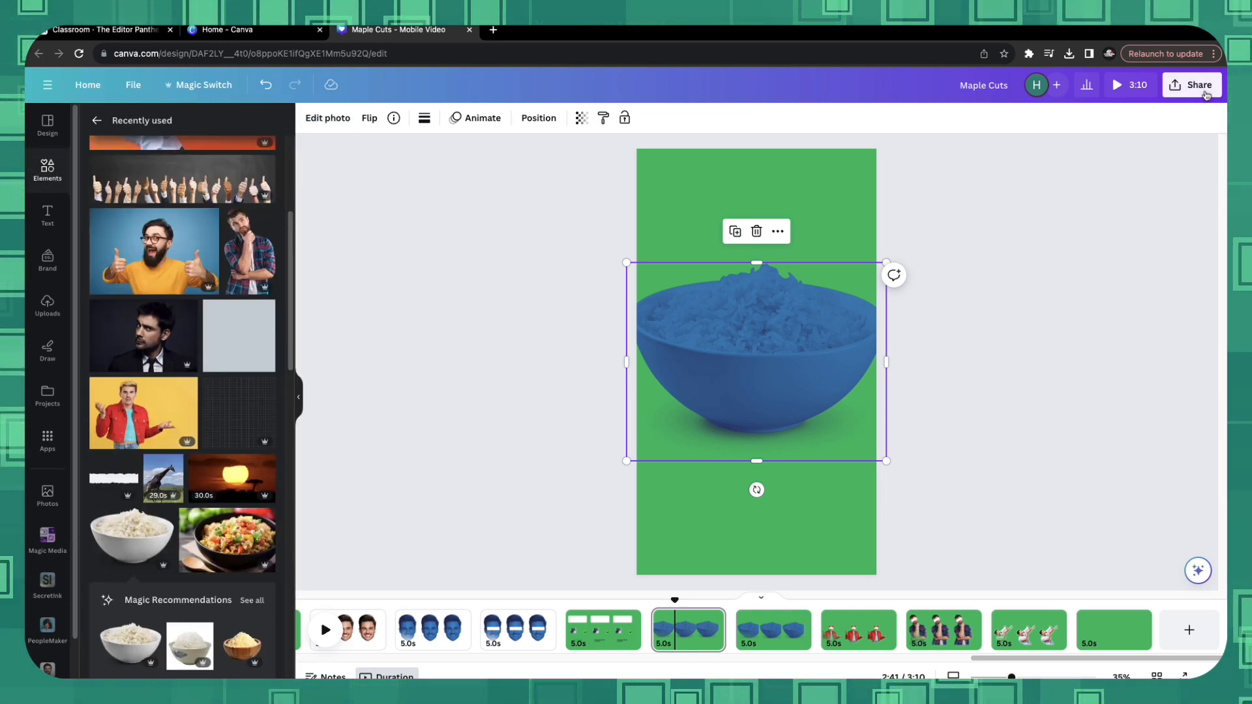
click(1192, 85)
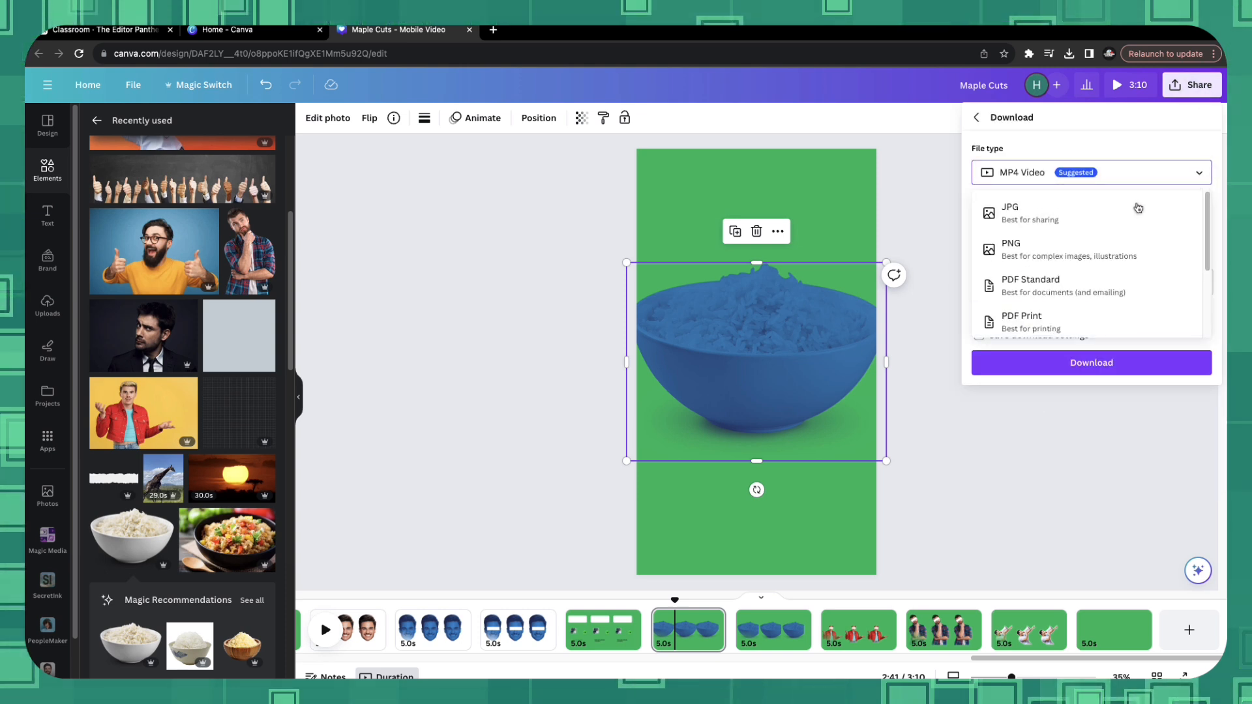
click(1011, 248)
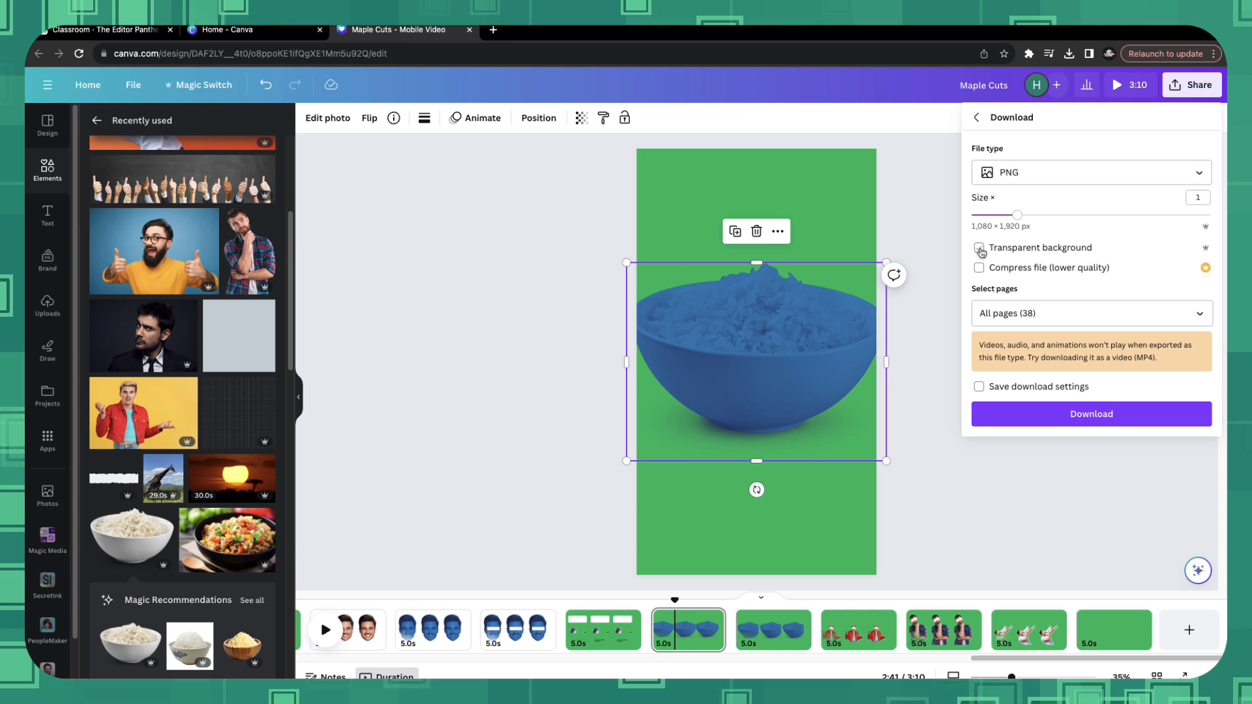
click(979, 248)
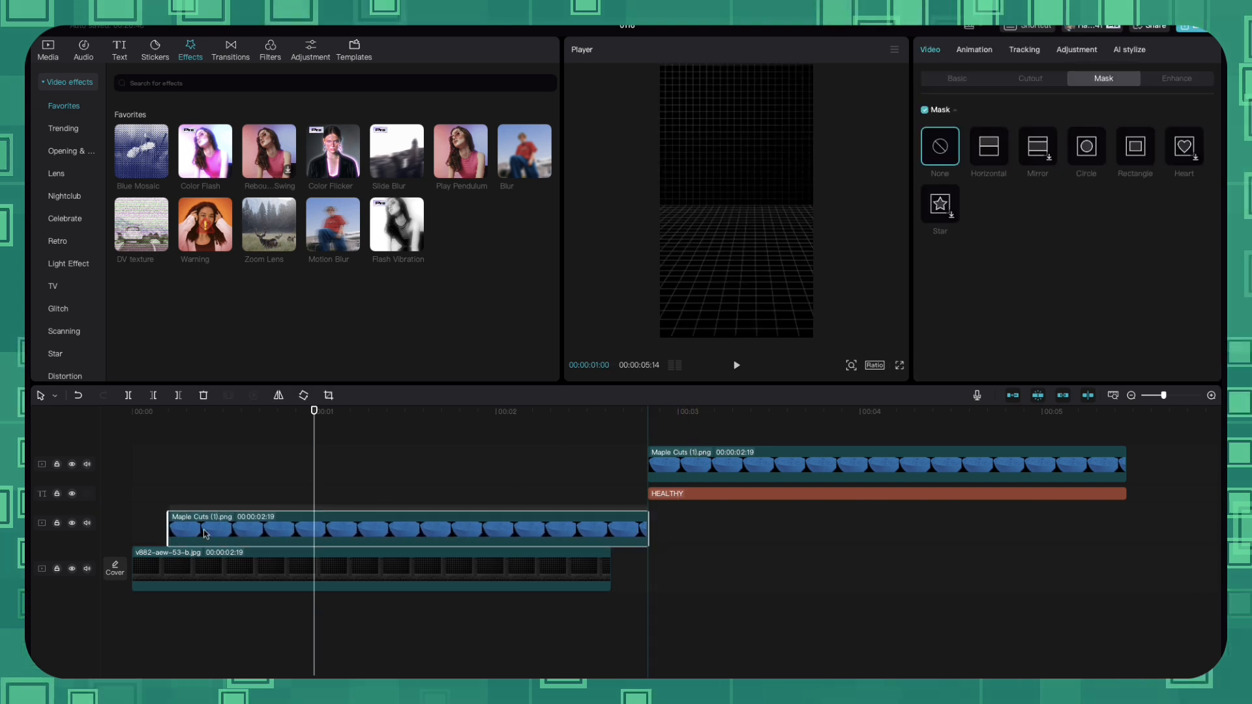
Step: Make the lower bowl clip a compound clip and add the Blue Mosaic effect
right_click(204, 531)
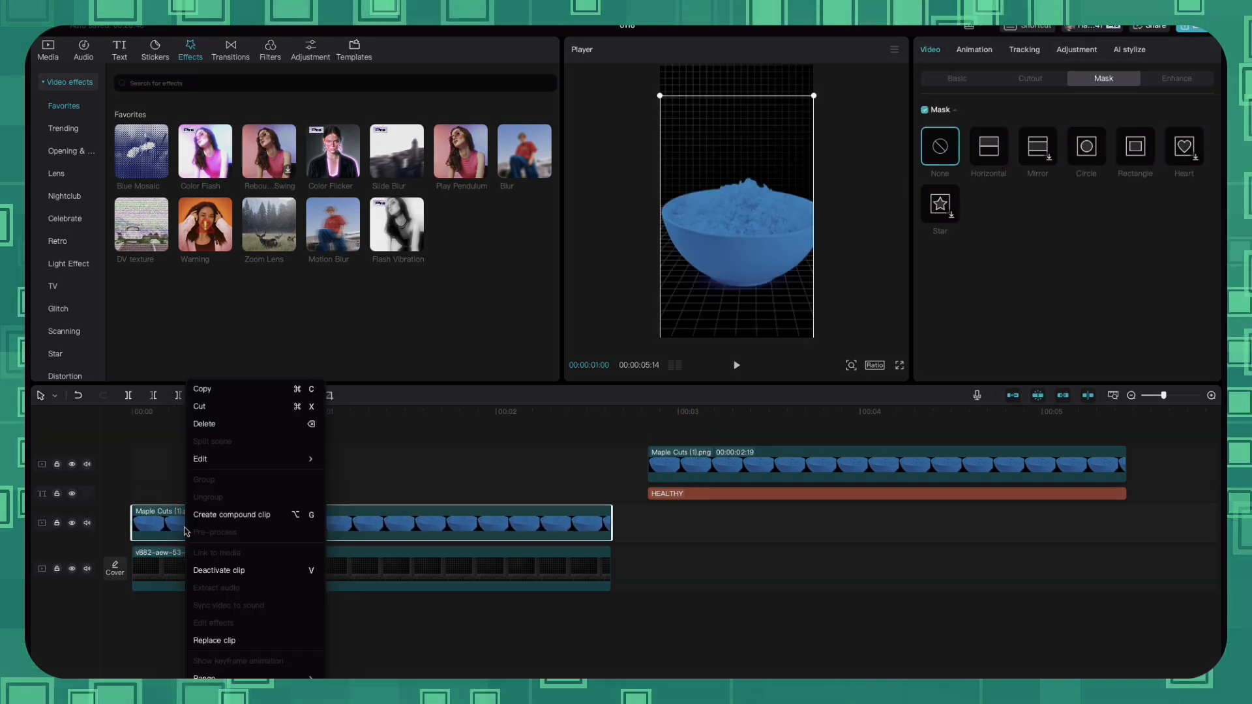
click(231, 514)
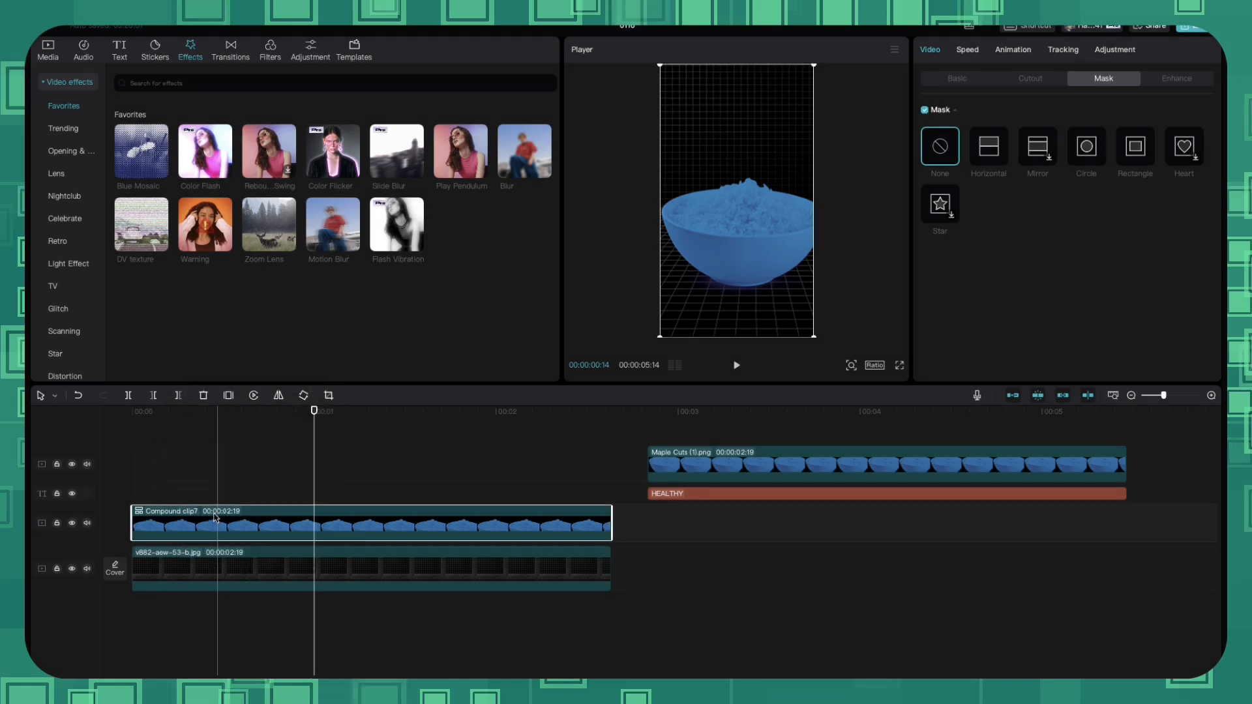
click(141, 148)
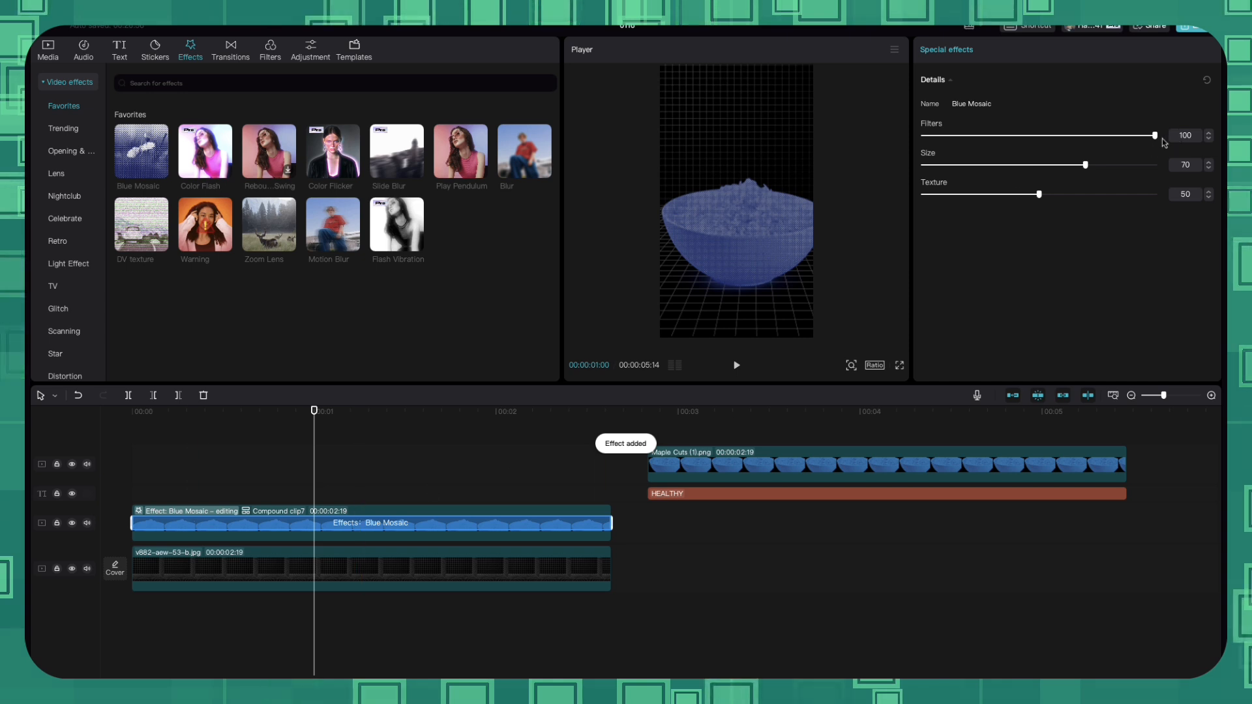
Step: Adjust the Blue Mosaic sliders: Filters to 0 and Size to 100
drag(1153, 135, 924, 135)
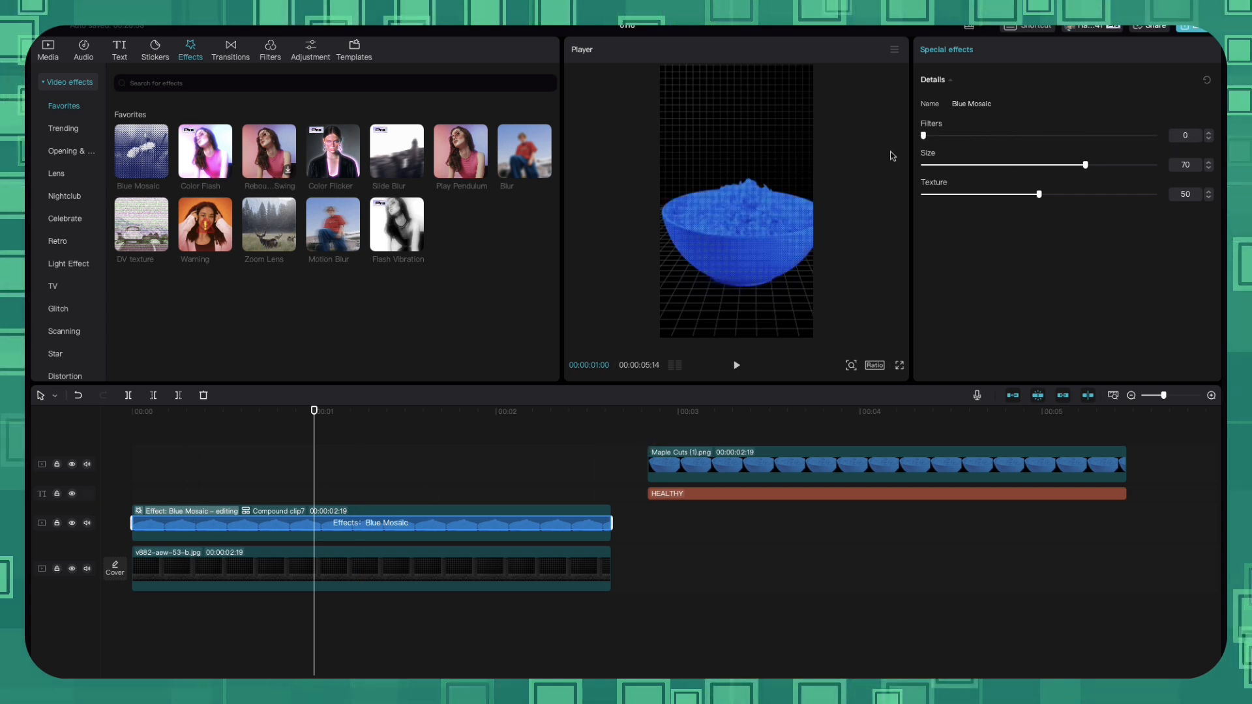
drag(1086, 165, 1156, 165)
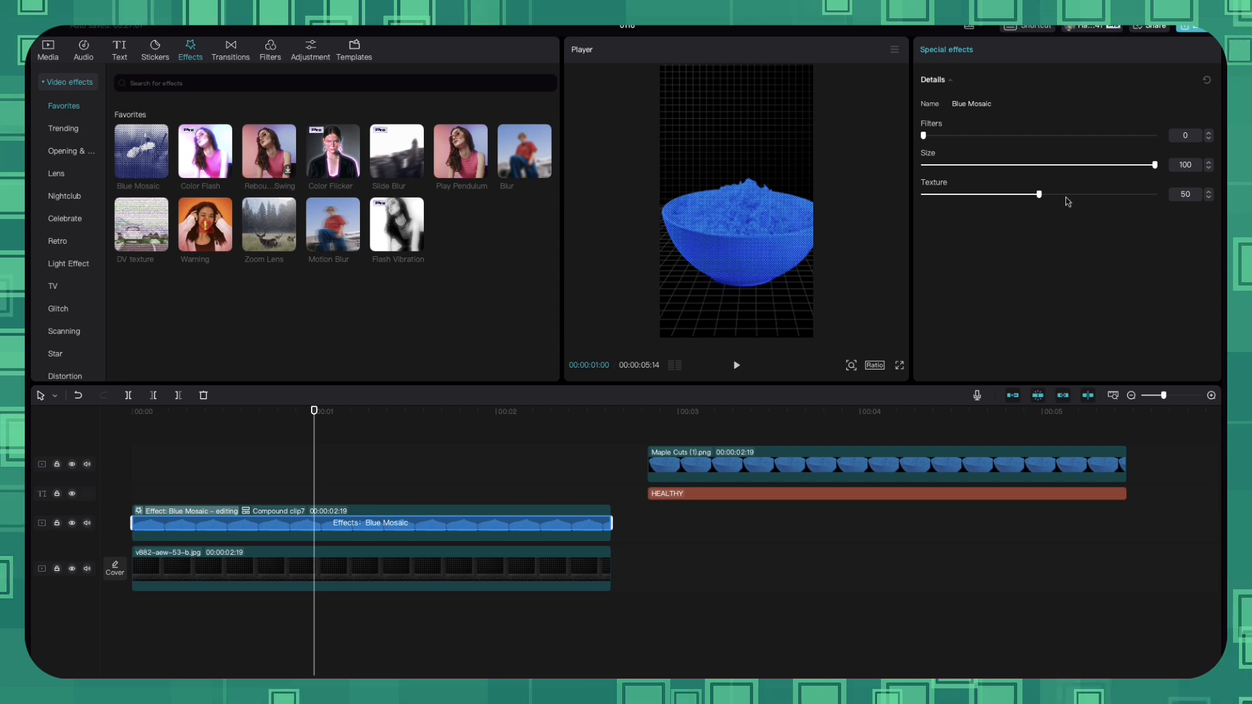
drag(1039, 194, 964, 194)
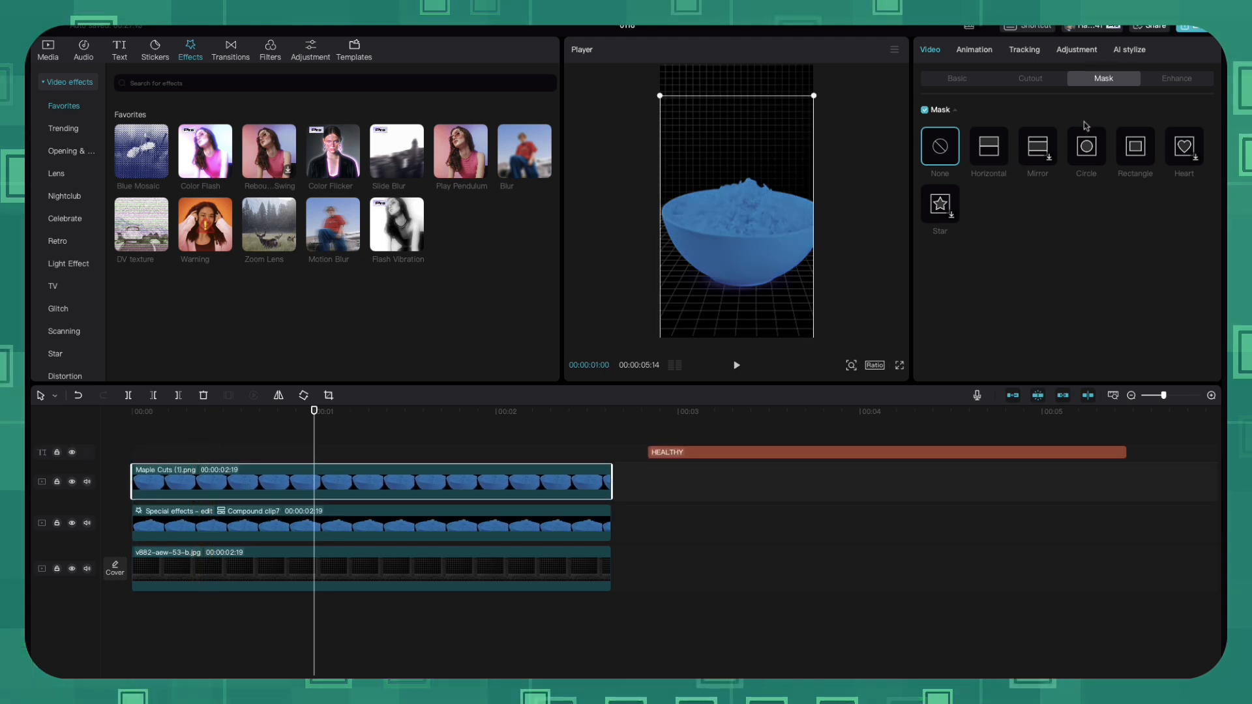
Step: Add a reversed, widened circle mask over the top bowl image's rim
click(1086, 147)
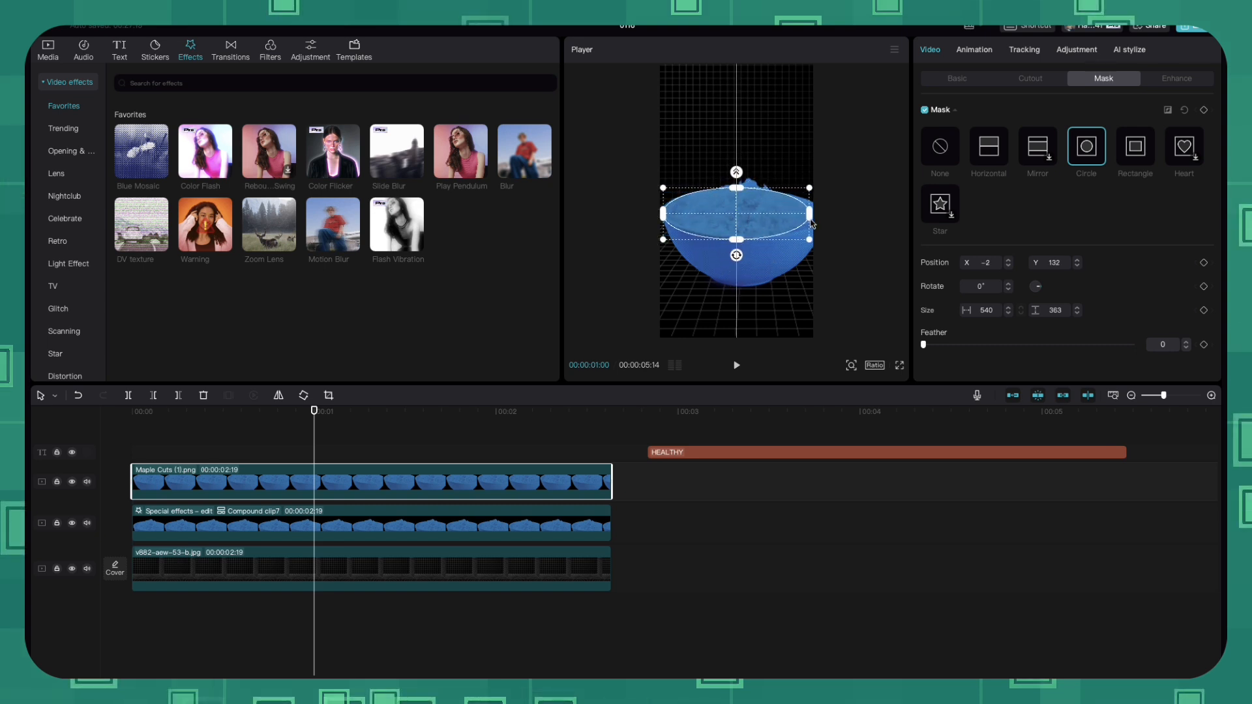
drag(809, 212, 819, 213)
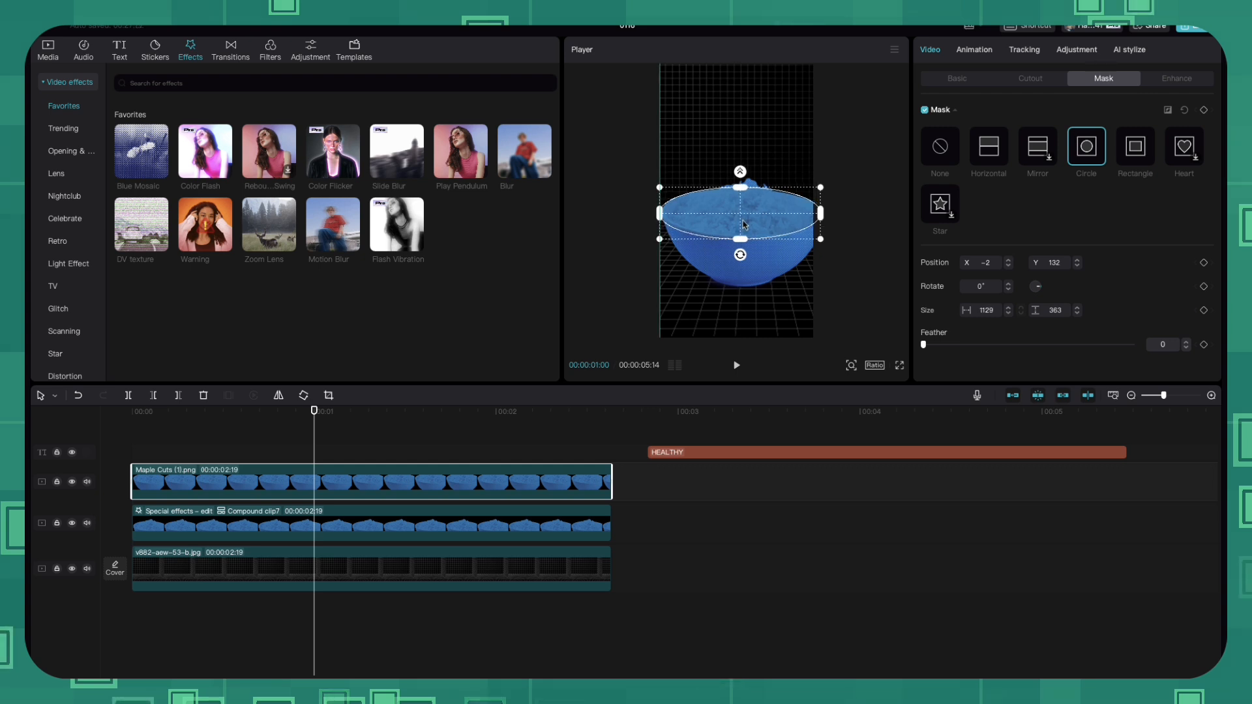
drag(741, 214, 744, 214)
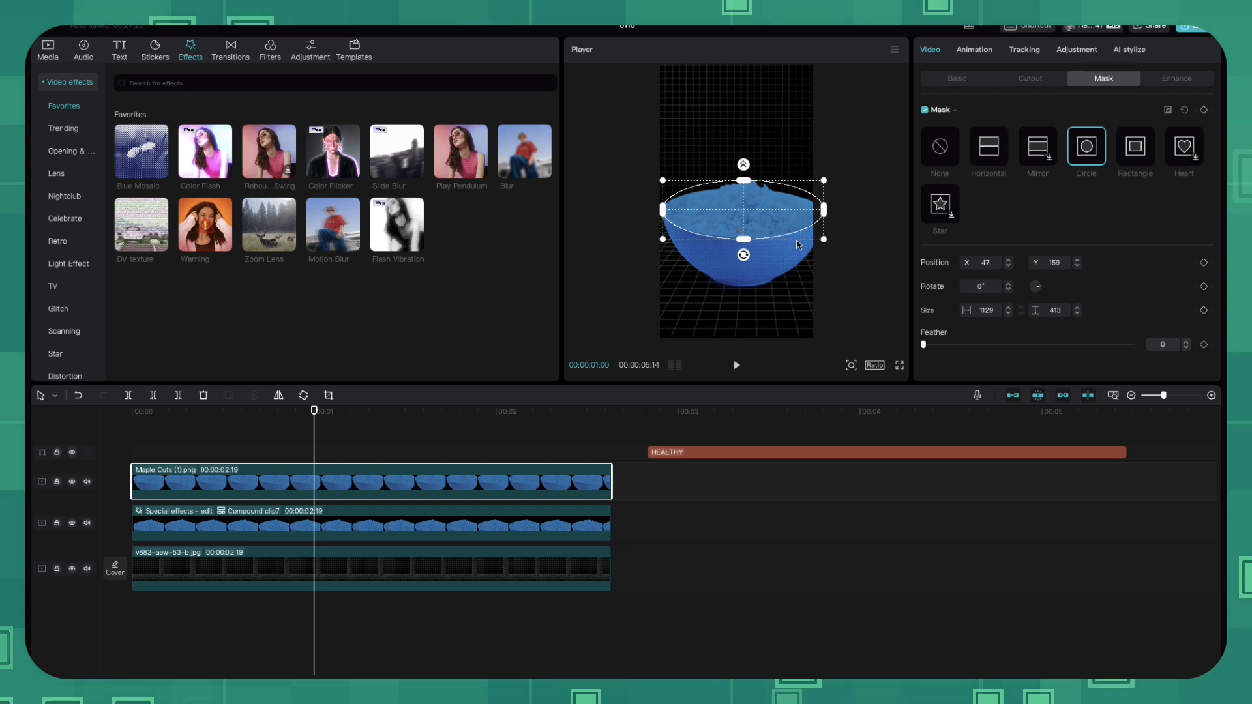
mouse_move(1169, 113)
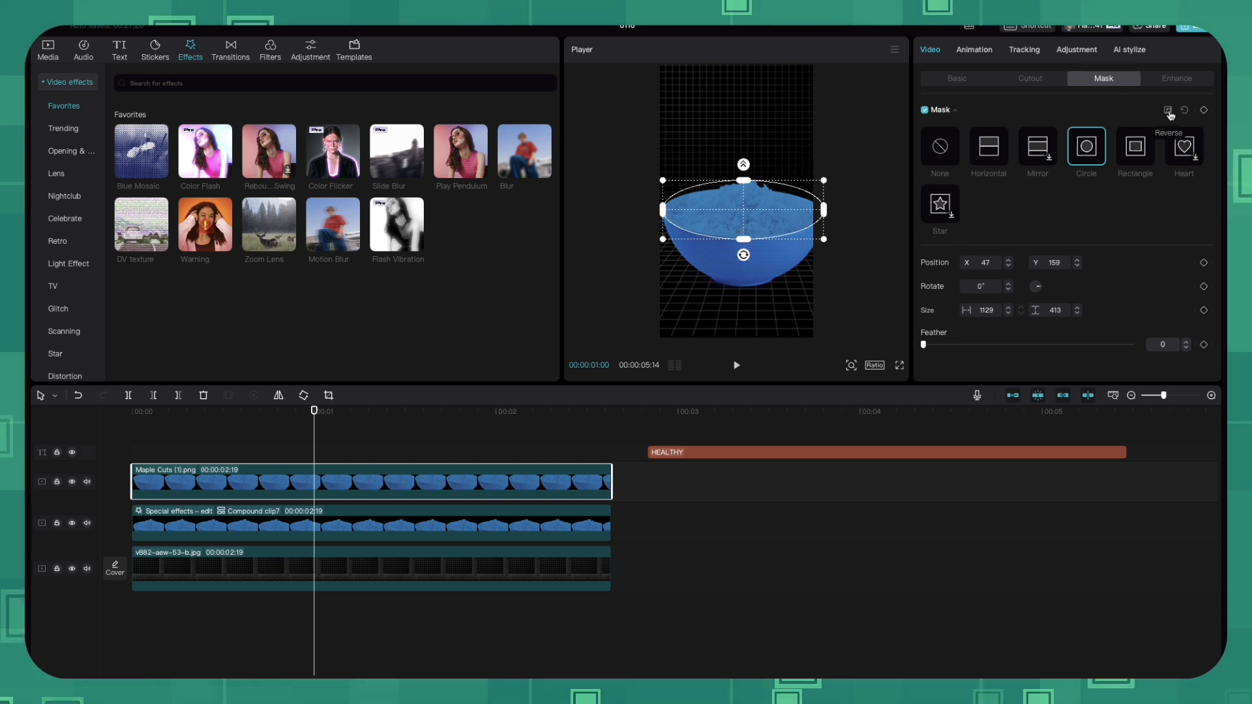
click(689, 412)
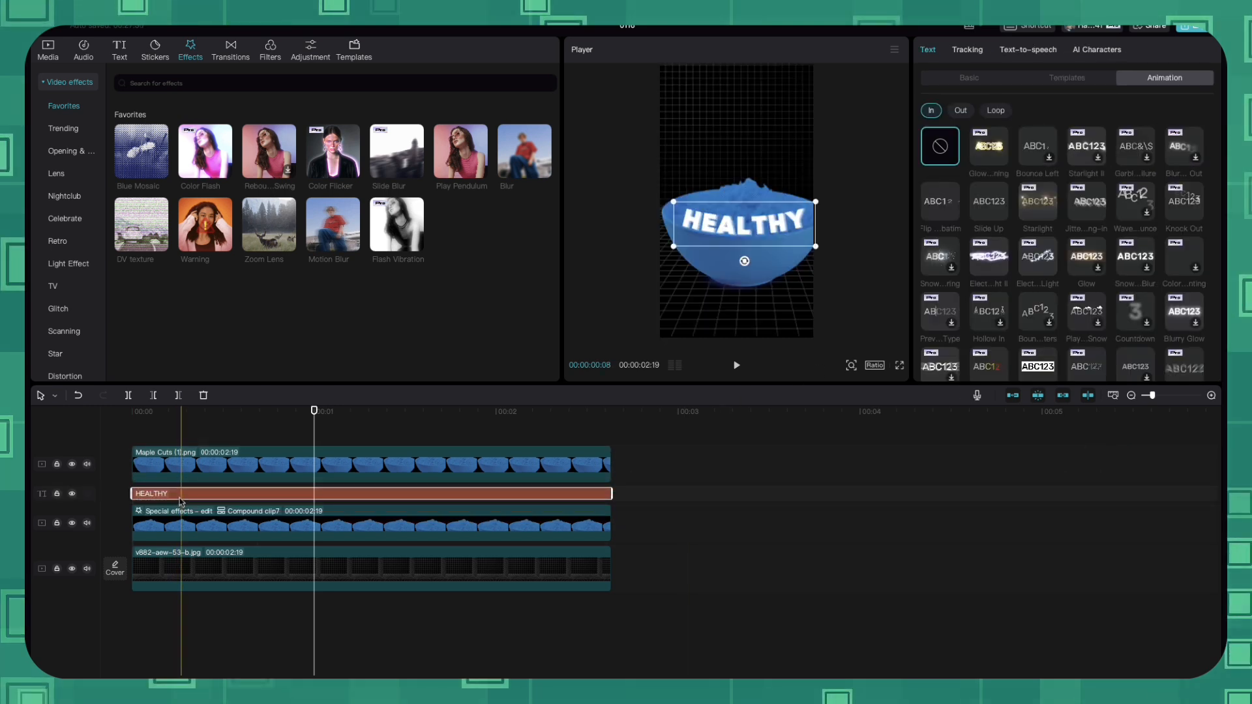
Step: Set the HEALTHY text's Curve Strength to -41 and give it a Slide Up entrance
click(968, 77)
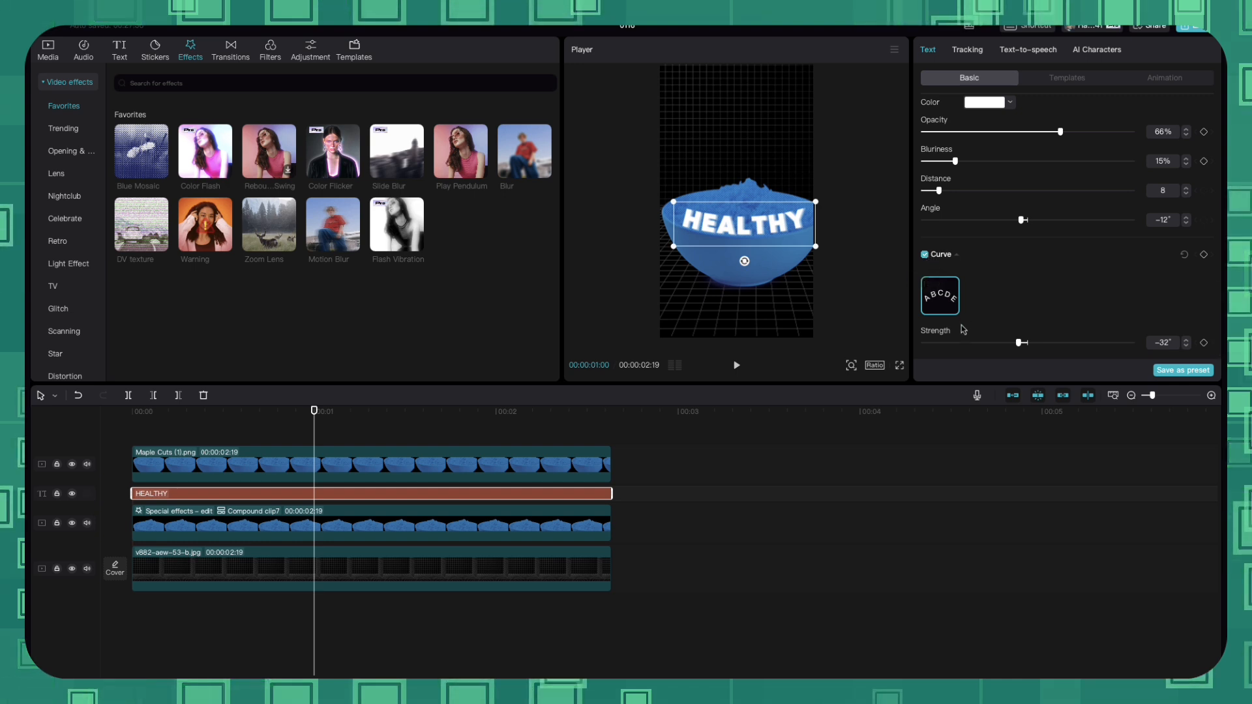
drag(1022, 342, 1017, 342)
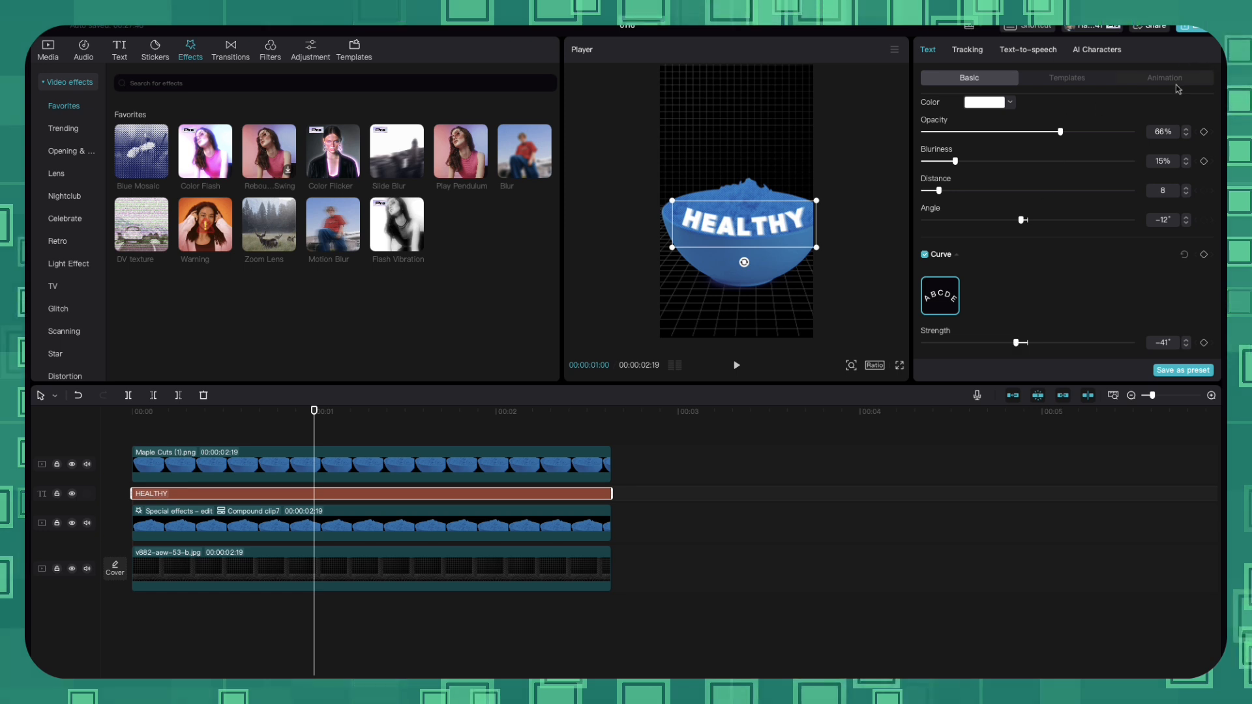
click(1164, 77)
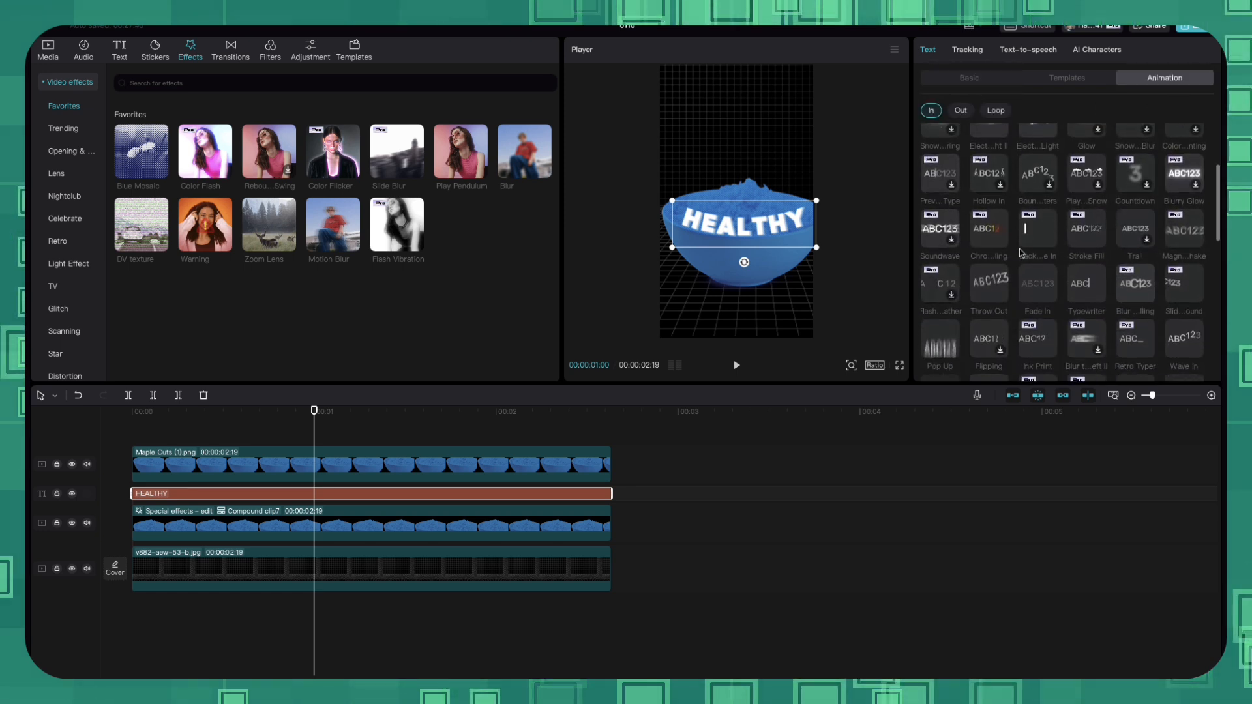
scroll(down, 3)
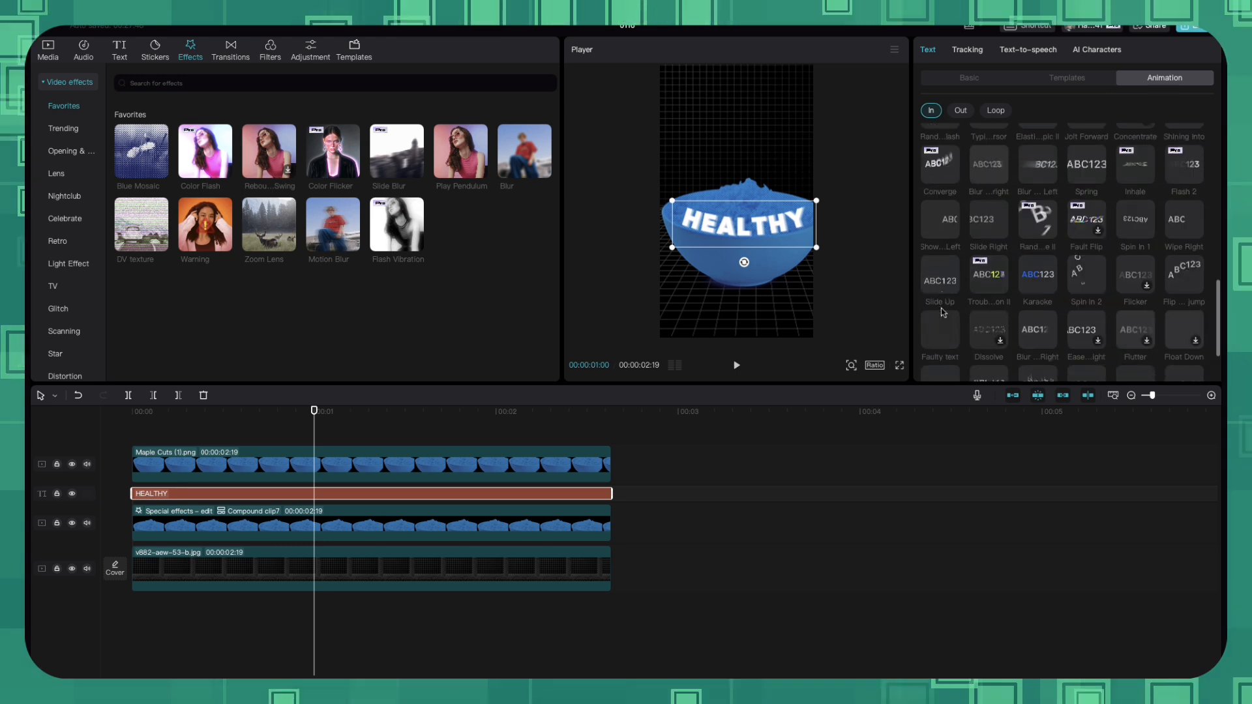
click(940, 275)
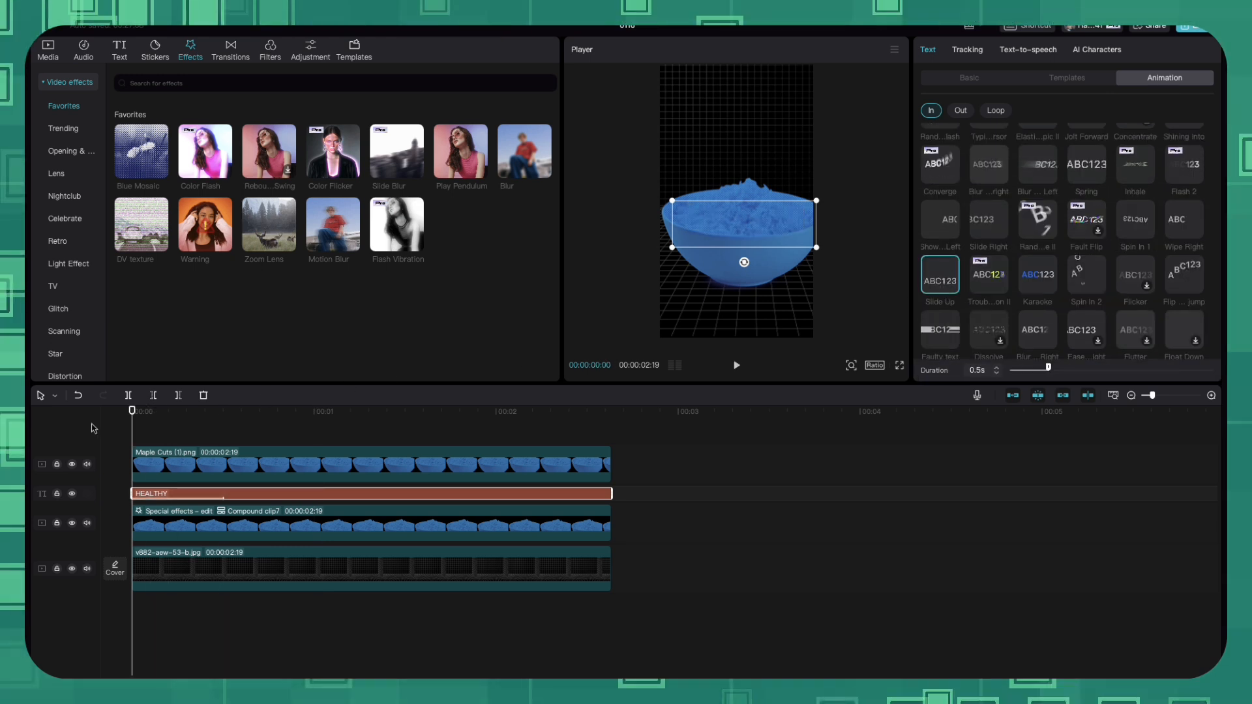